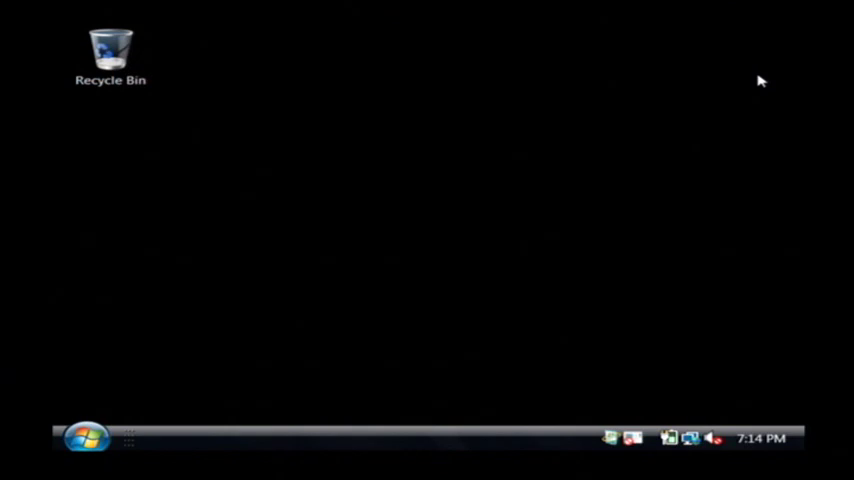
# Show the Start menu with recent programs and system places like Computer.
pyautogui.click(84, 438)
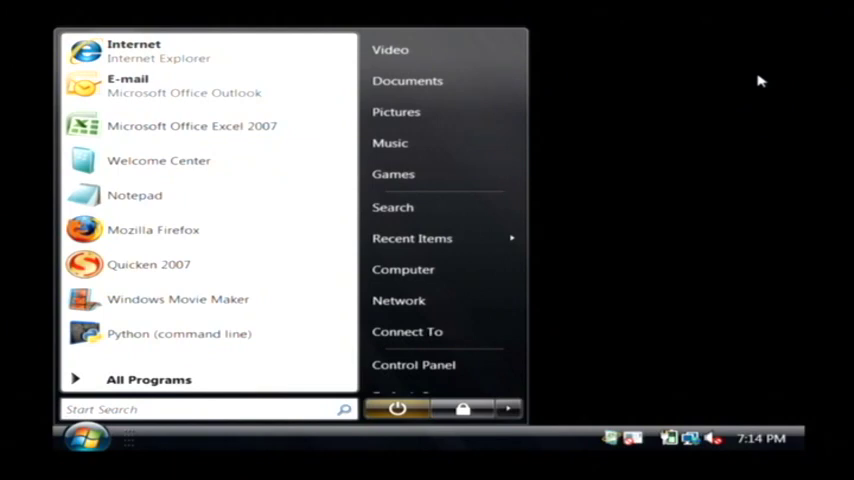
pyautogui.moveTo(136, 50)
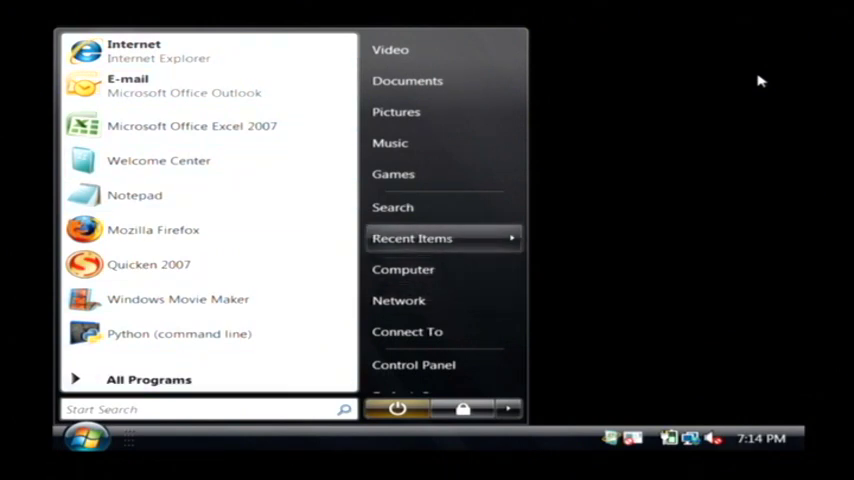
pyautogui.moveTo(398, 300)
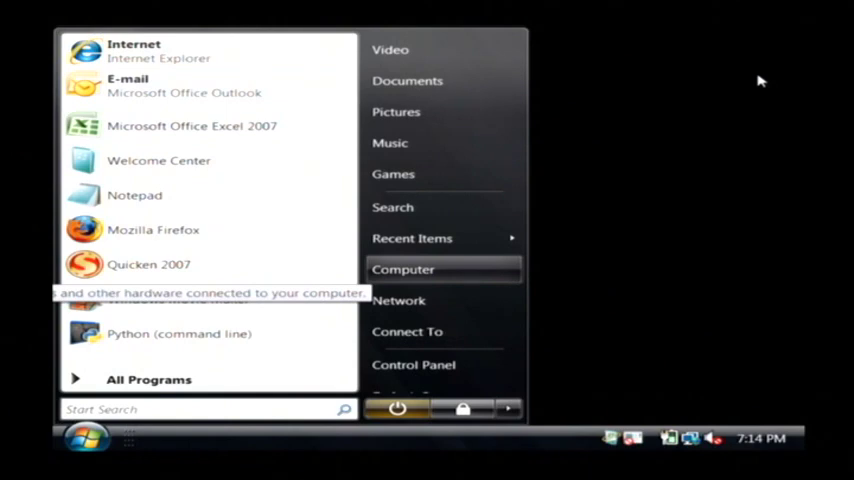
# Launch Computer Management via Manage on Computer, approving the UAC prompt with Continue.
pyautogui.rightClick(404, 268)
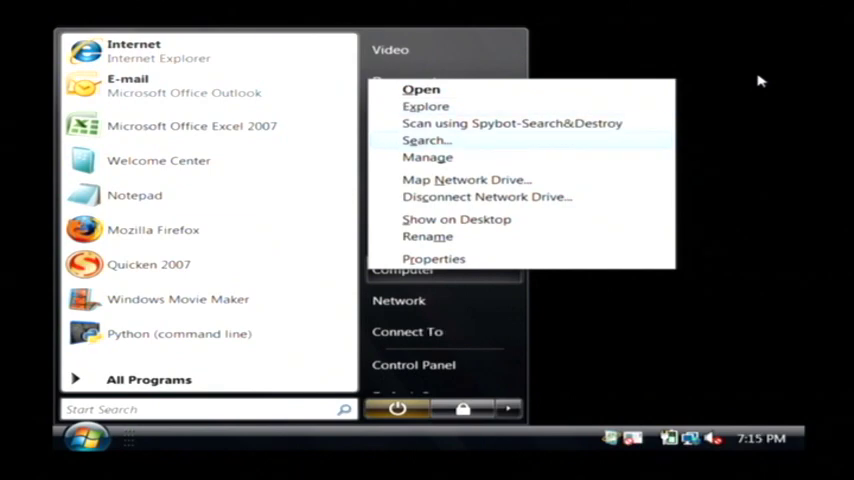
pyautogui.moveTo(428, 156)
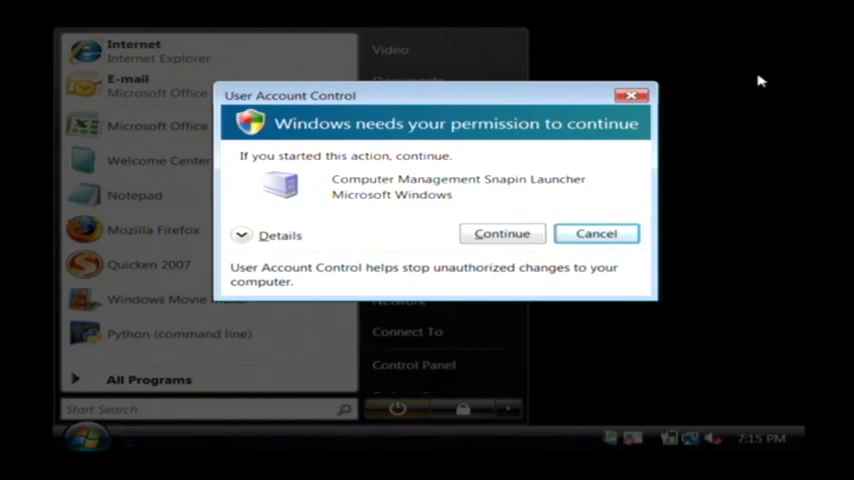
pyautogui.click(502, 232)
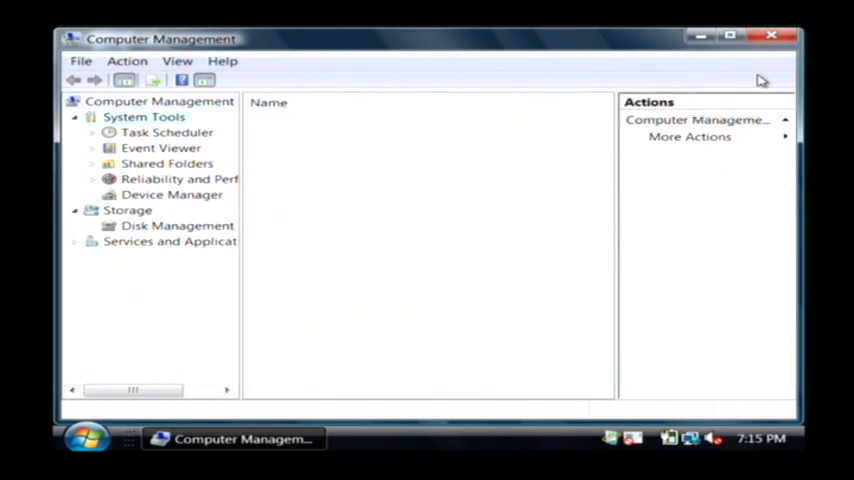
# View the Reliability and Performance overview, then select Device Manager under System Tools.
pyautogui.click(180, 180)
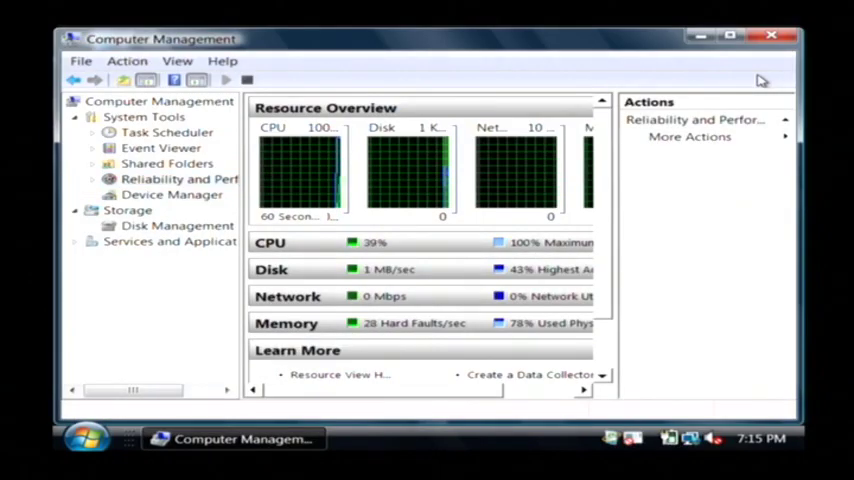
pyautogui.click(172, 194)
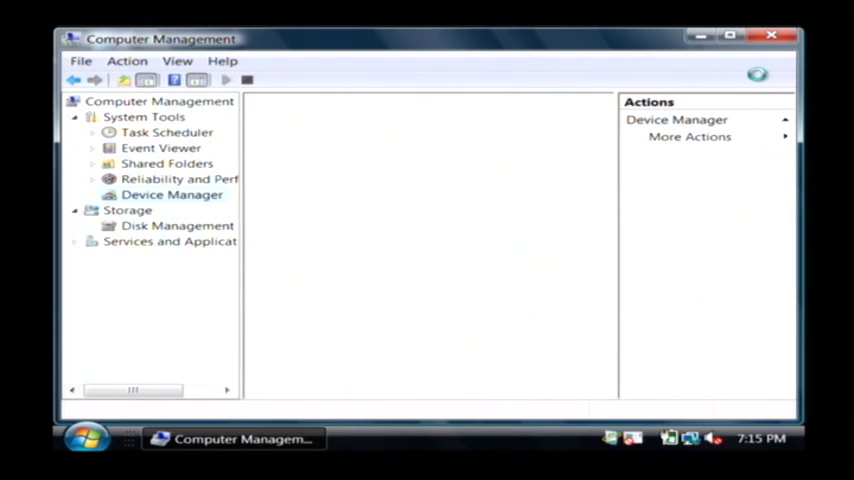
# Expand the computer node's hardware categories and move toward Universal Serial Bus controllers.
pyautogui.click(172, 194)
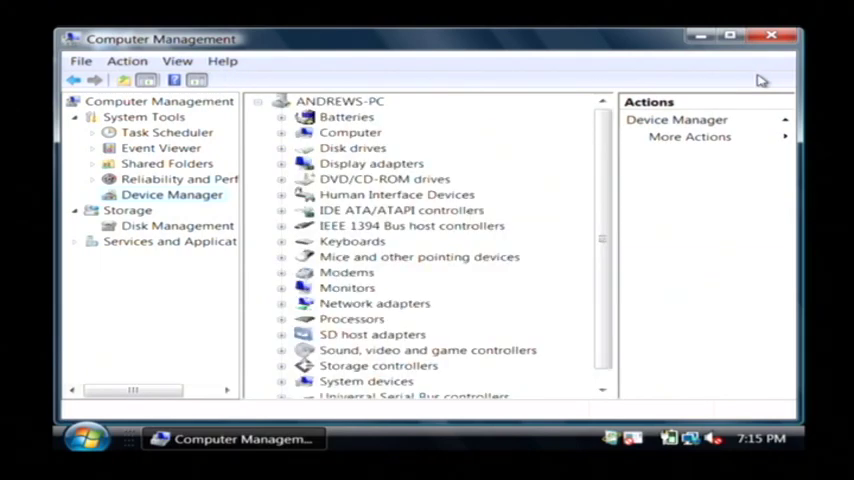
pyautogui.click(340, 100)
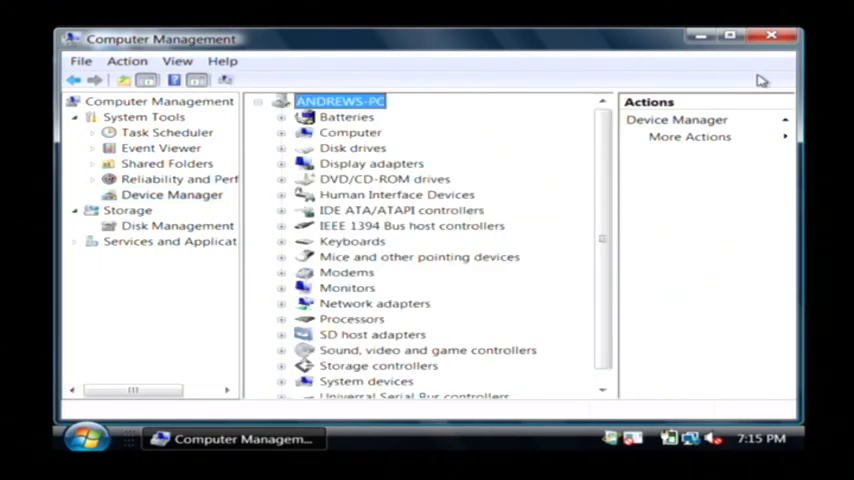
pyautogui.click(348, 272)
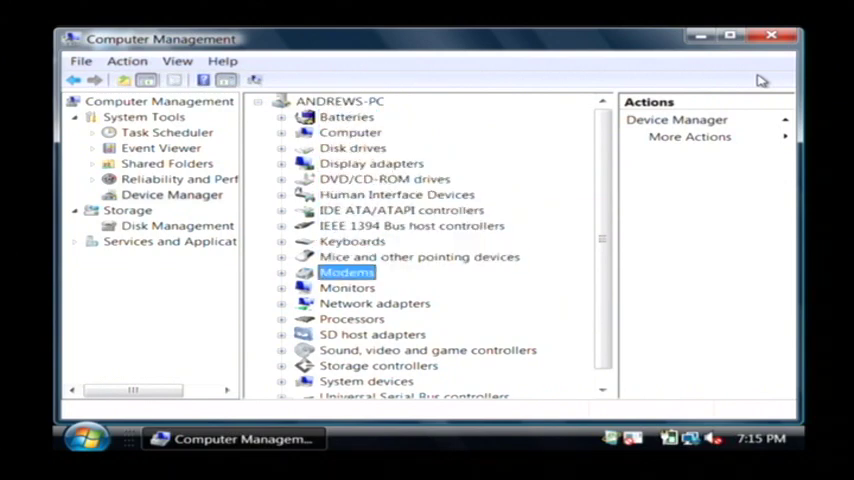